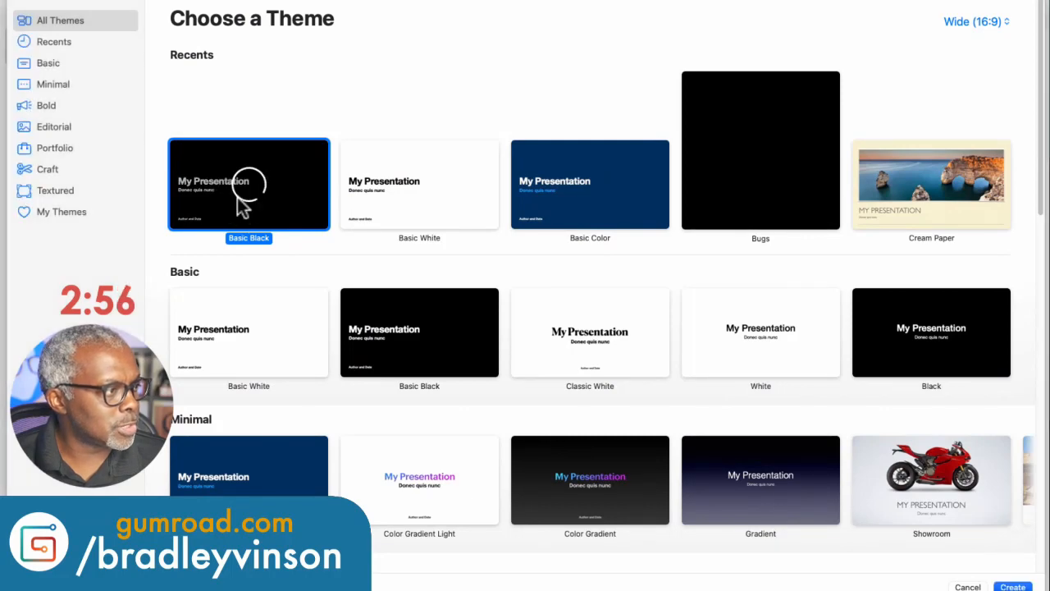
Pick the Basic Black theme for the new presentation.
left_click(1012, 585)
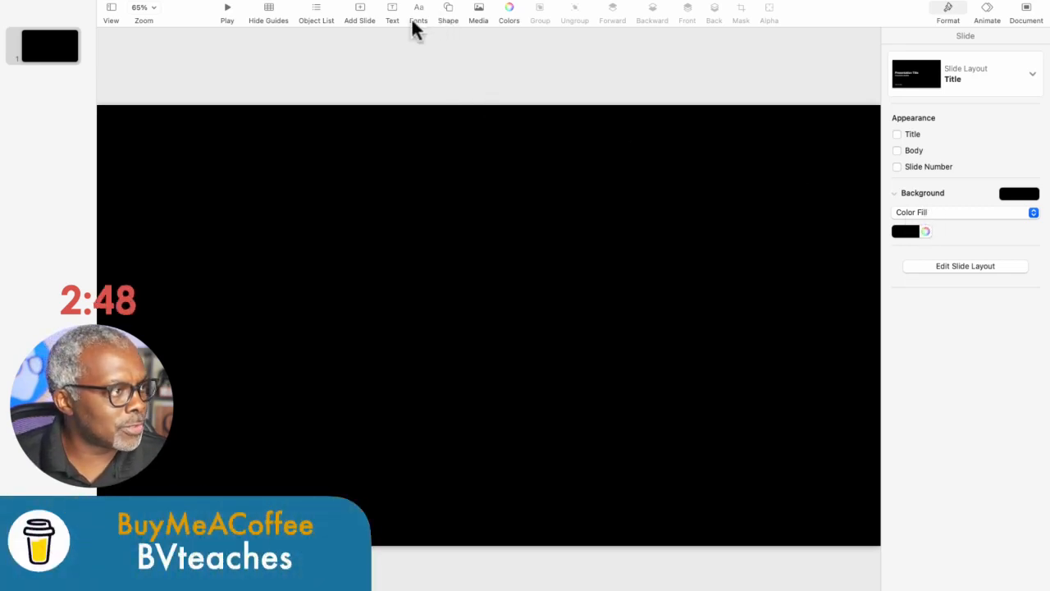
Add a circle and enlarge it from the centre to fill the slide height.
left_click(448, 10)
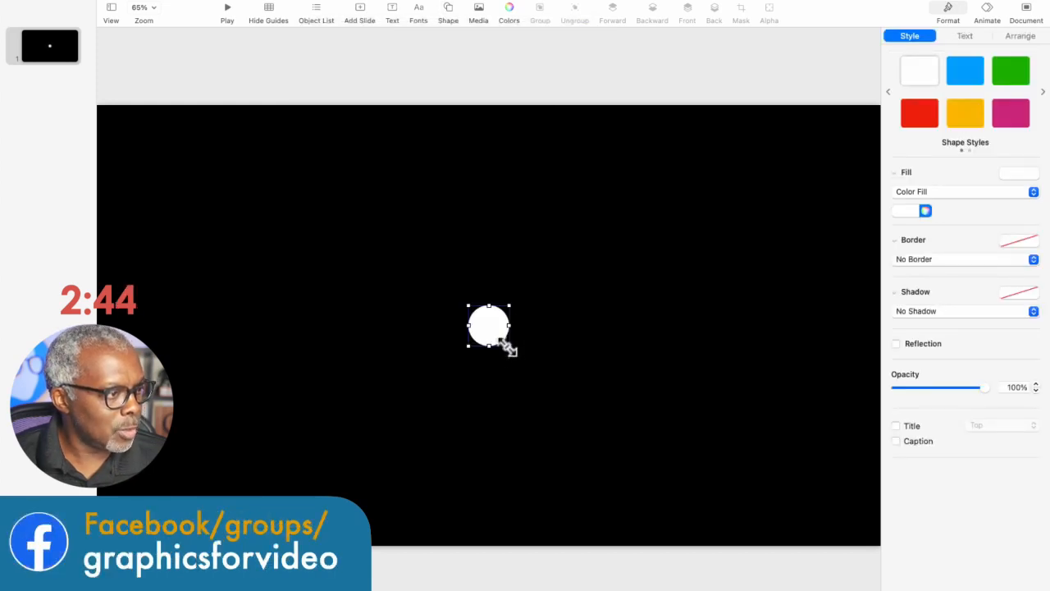
left_click_drag(508, 344, 591, 423)
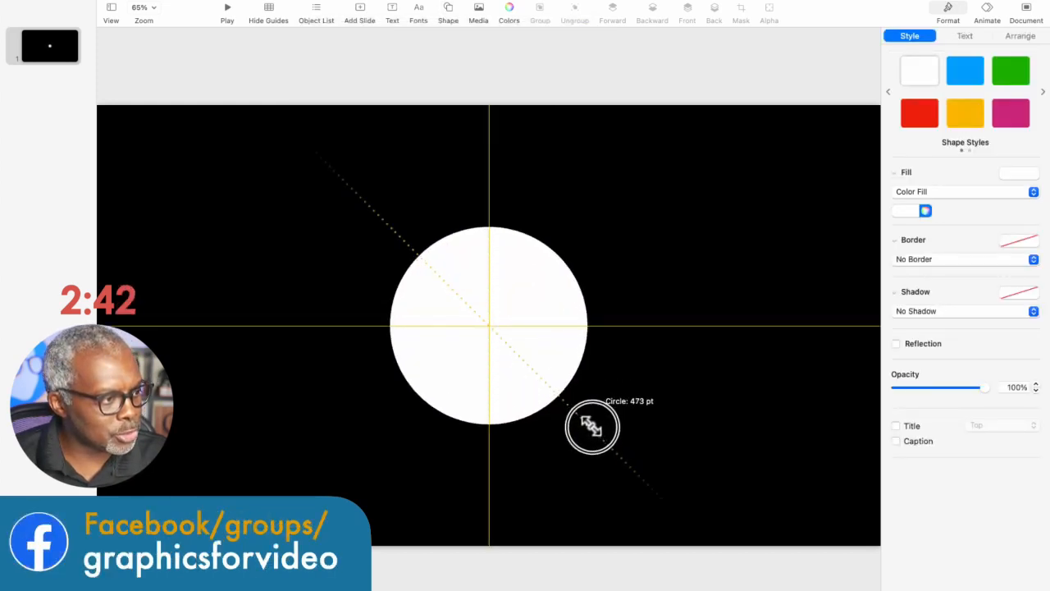
left_click_drag(592, 426, 700, 507)
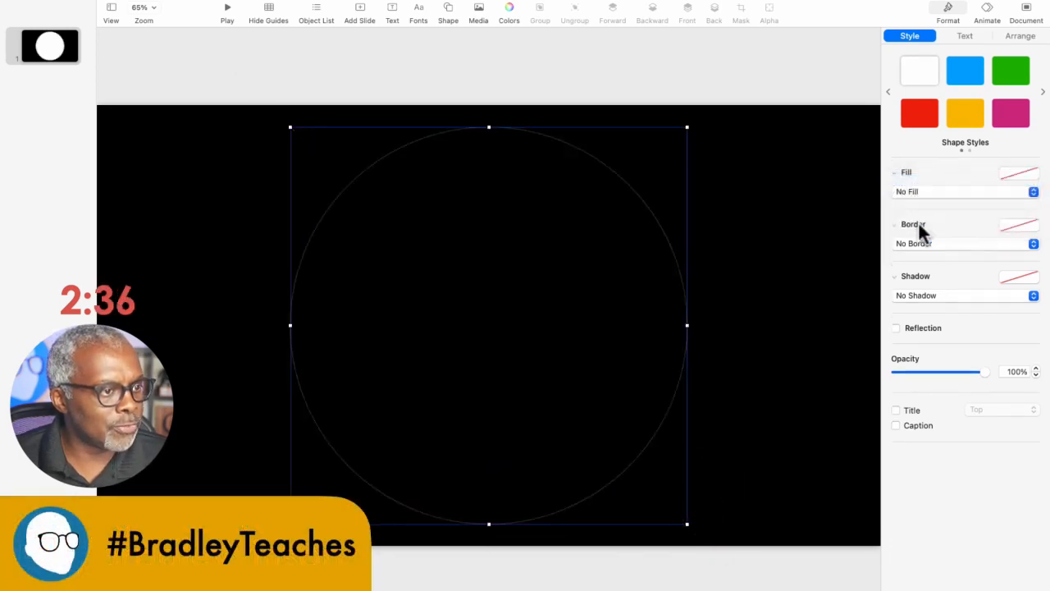
Give the unfilled circle a 14 pt white outline and rotate it to 40 degrees.
left_click(964, 243)
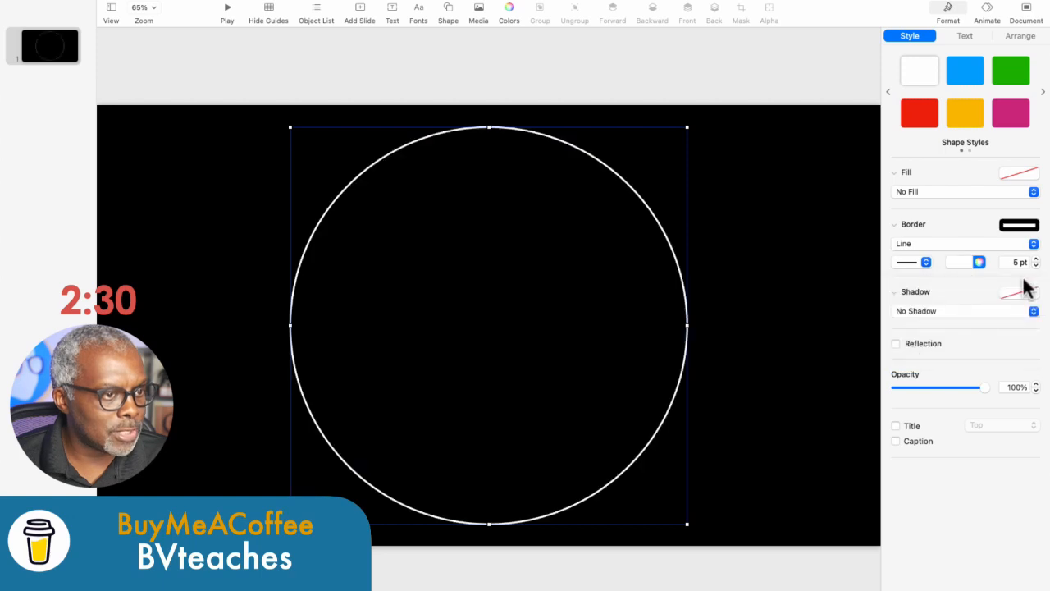
left_click(1033, 258)
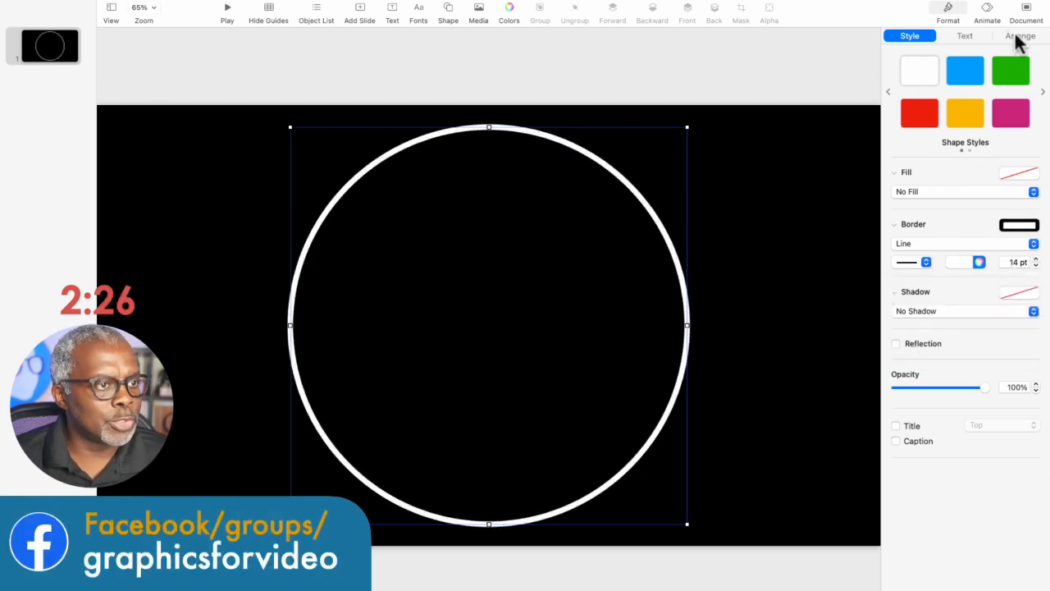
left_click(1019, 36)
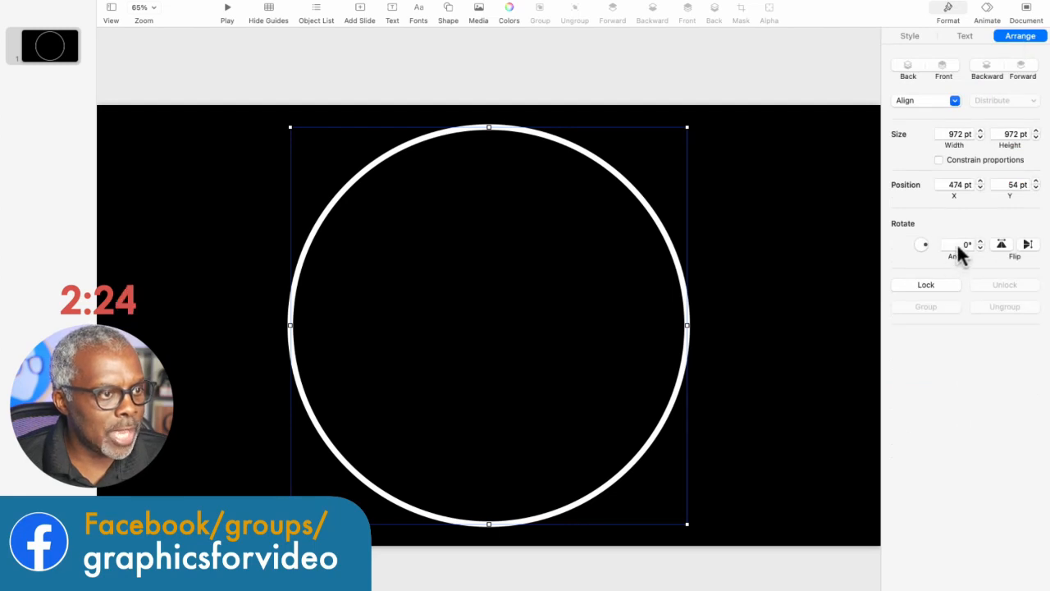
left_click(960, 245)
type("40")
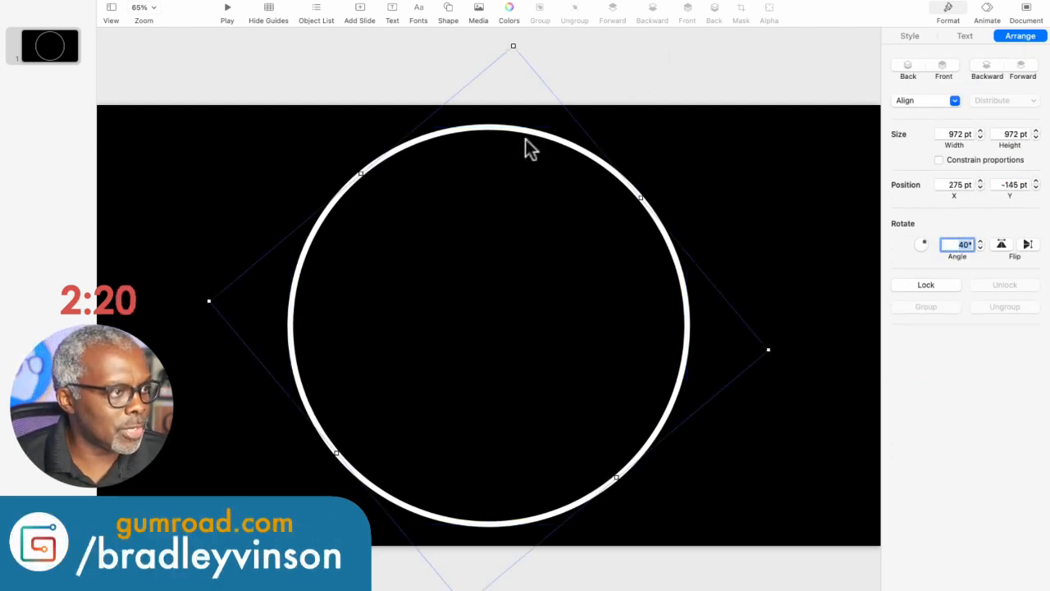
Apply the Line Draw build-in effect to the white circle outline.
left_click(987, 12)
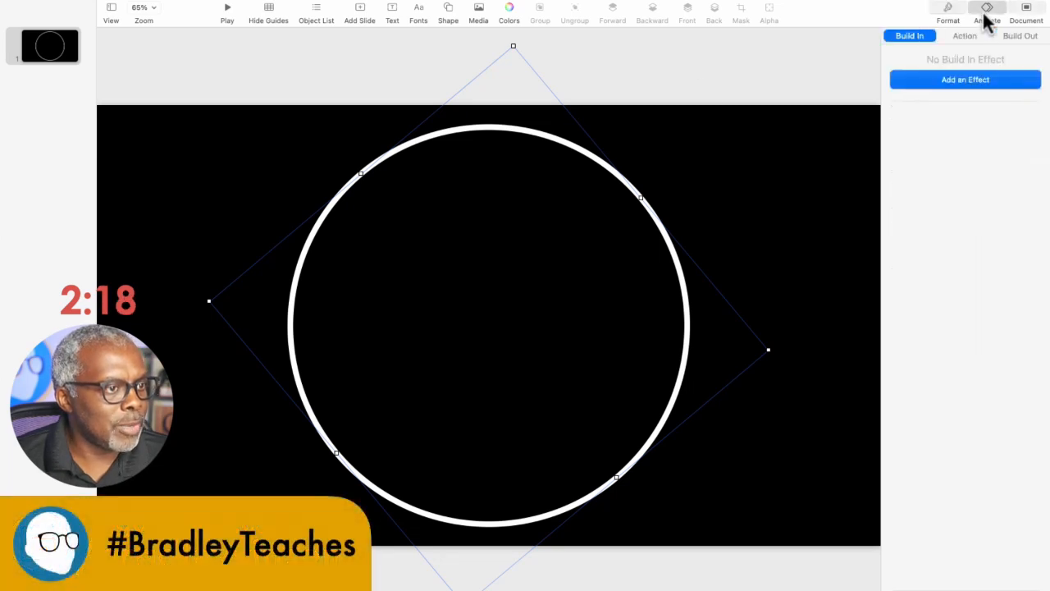
left_click(965, 80)
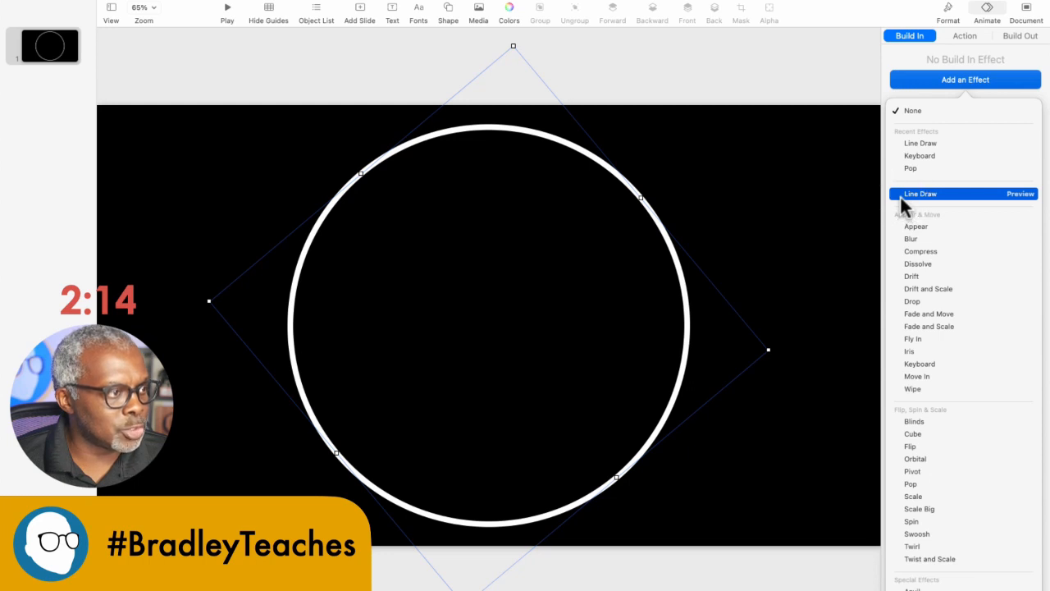
left_click(920, 194)
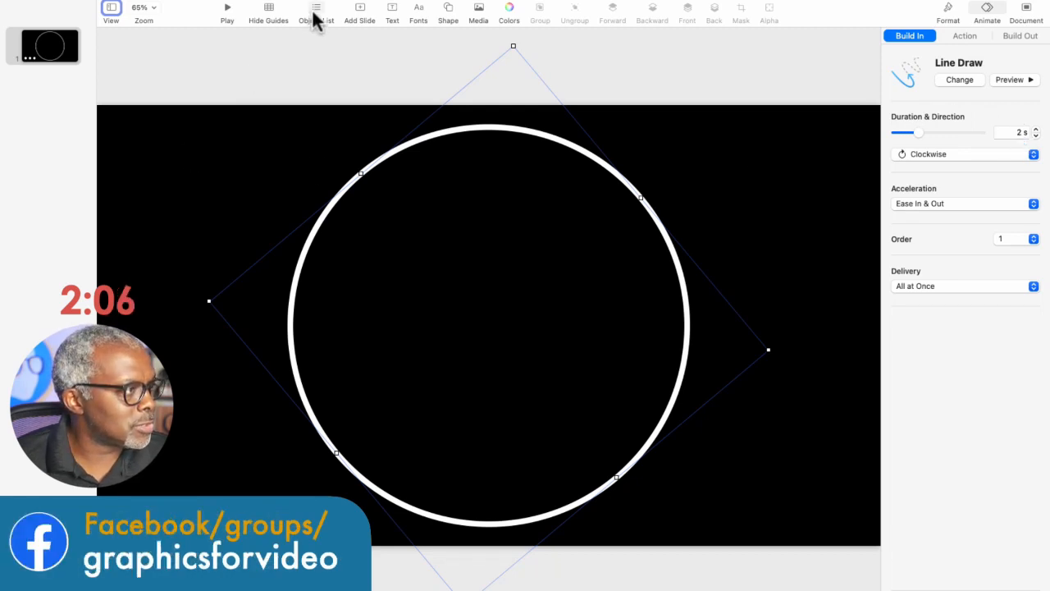
Show the Object List to see both stacked circles.
left_click(315, 13)
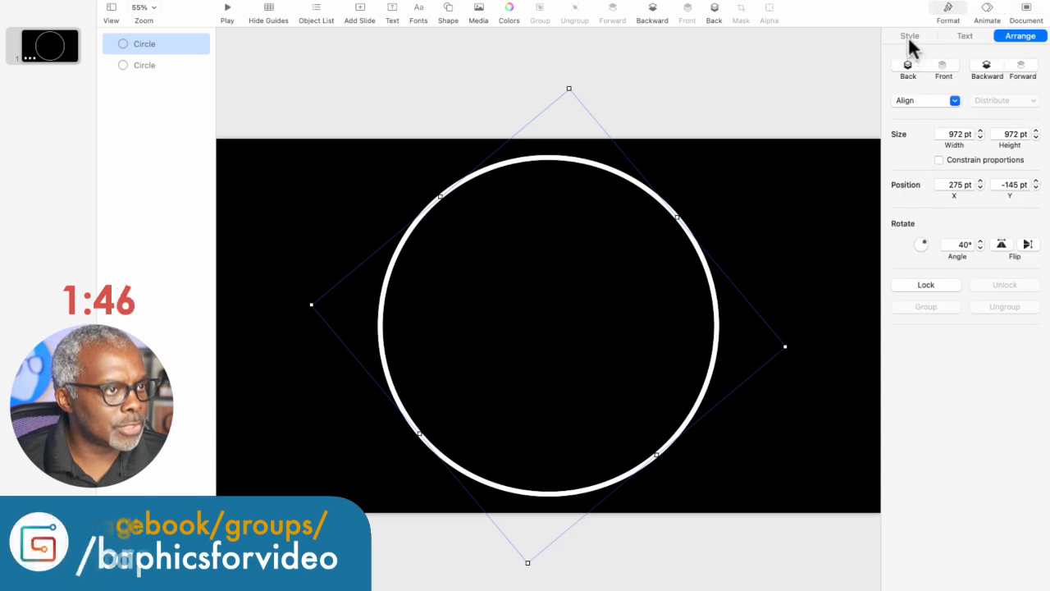
Set the top circle's border to black at 19 pt so it hides the white ring.
left_click(909, 35)
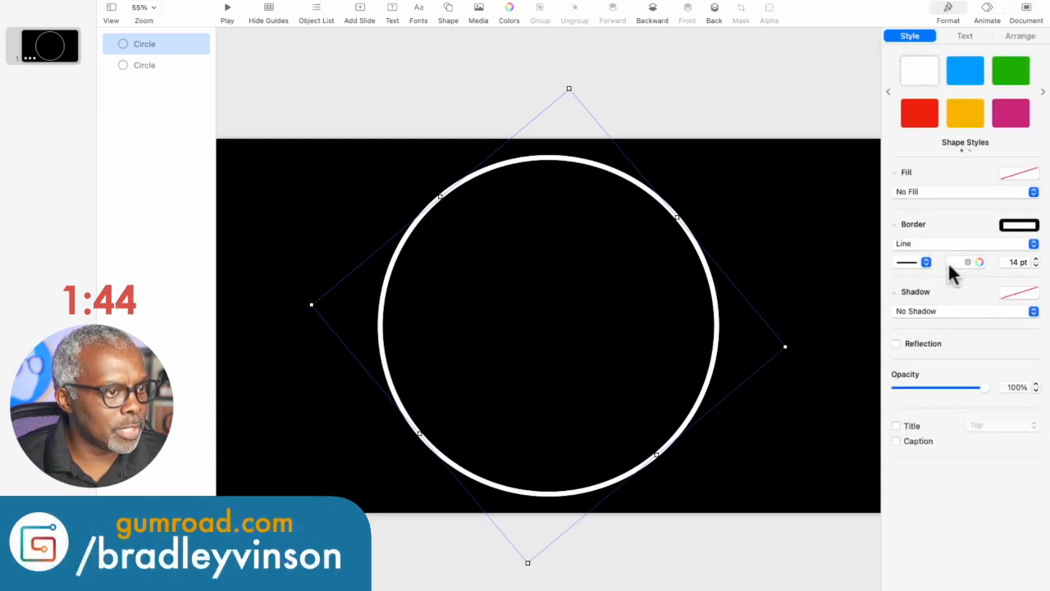
left_click(967, 262)
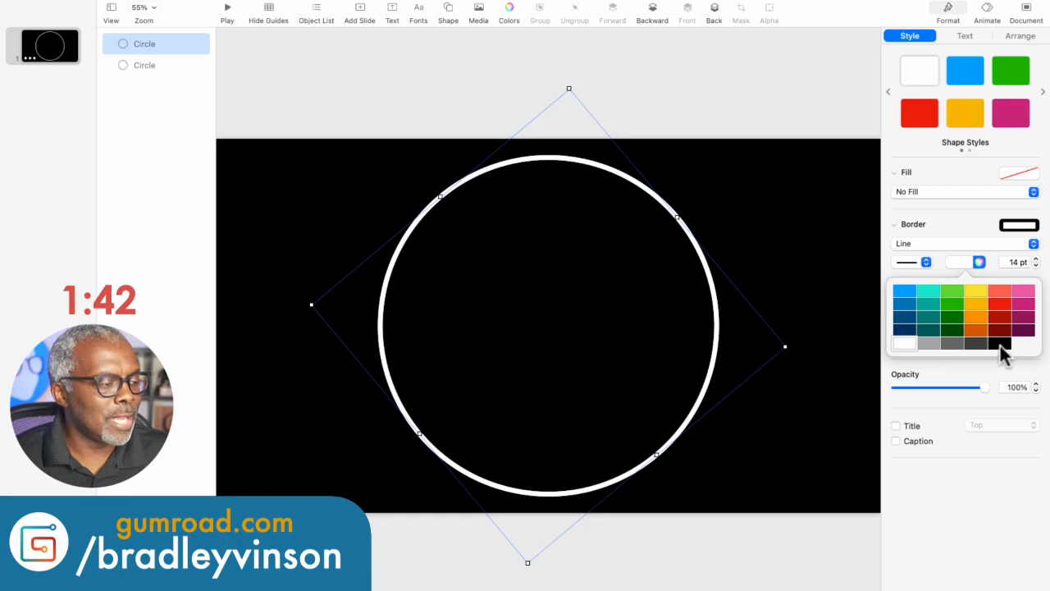
left_click(1002, 344)
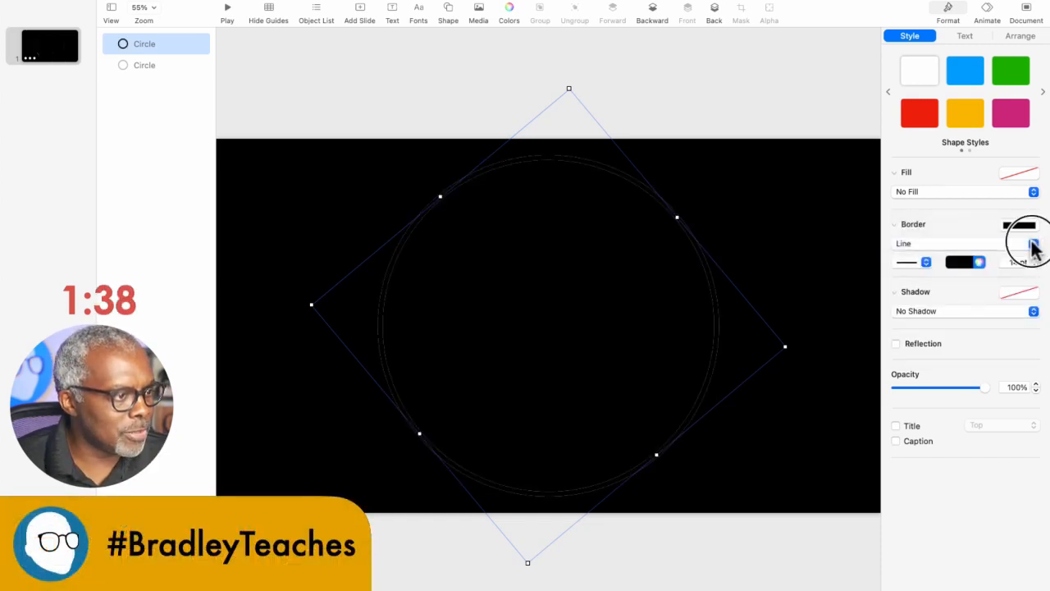
left_click(1033, 246)
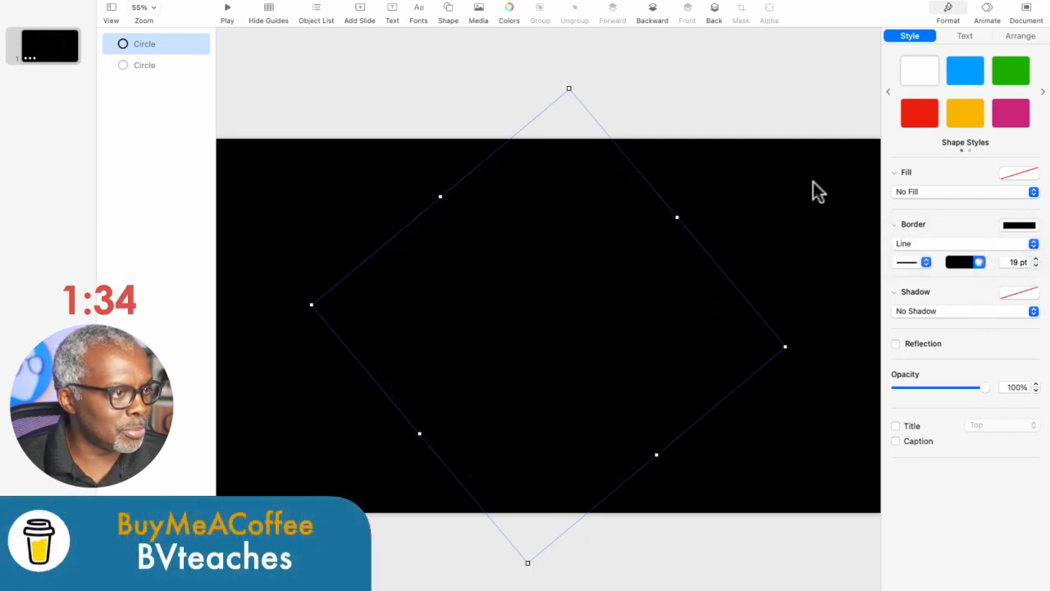
mouse_move(734, 112)
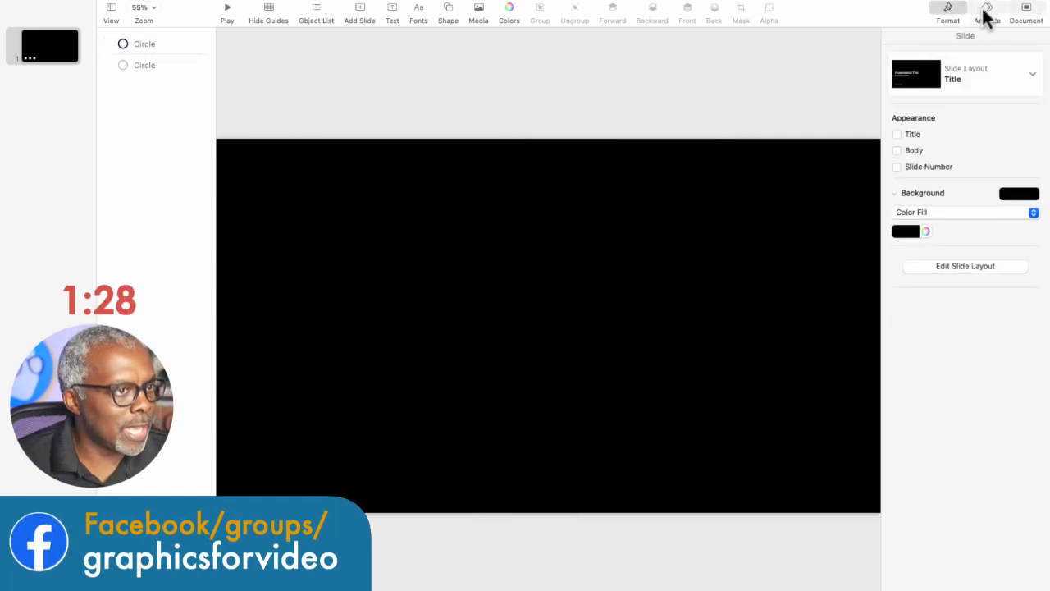
Move the black circle's build to position 2, after the white one.
left_click(986, 9)
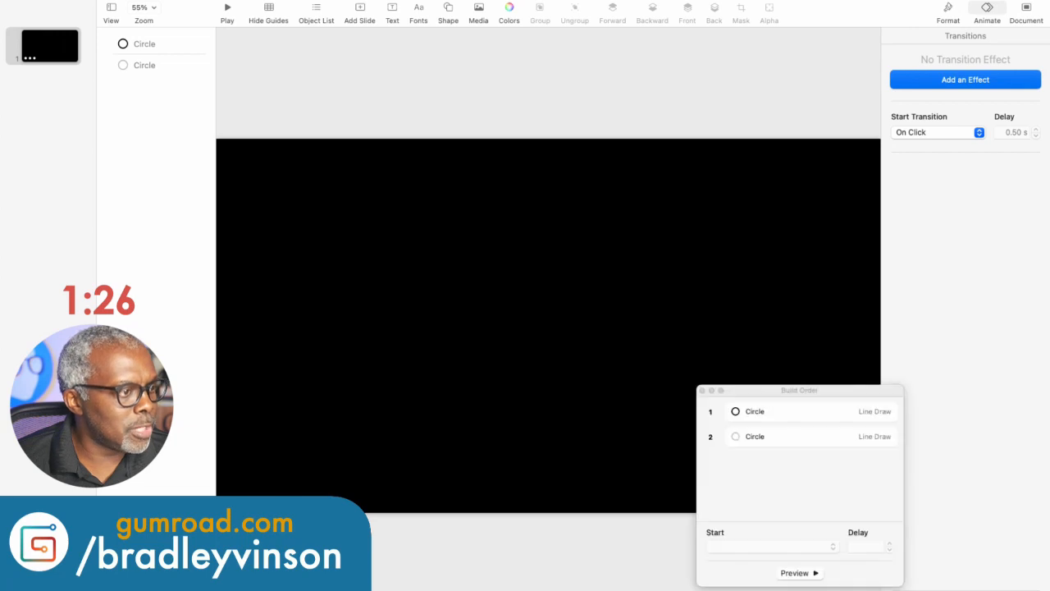
left_click(754, 411)
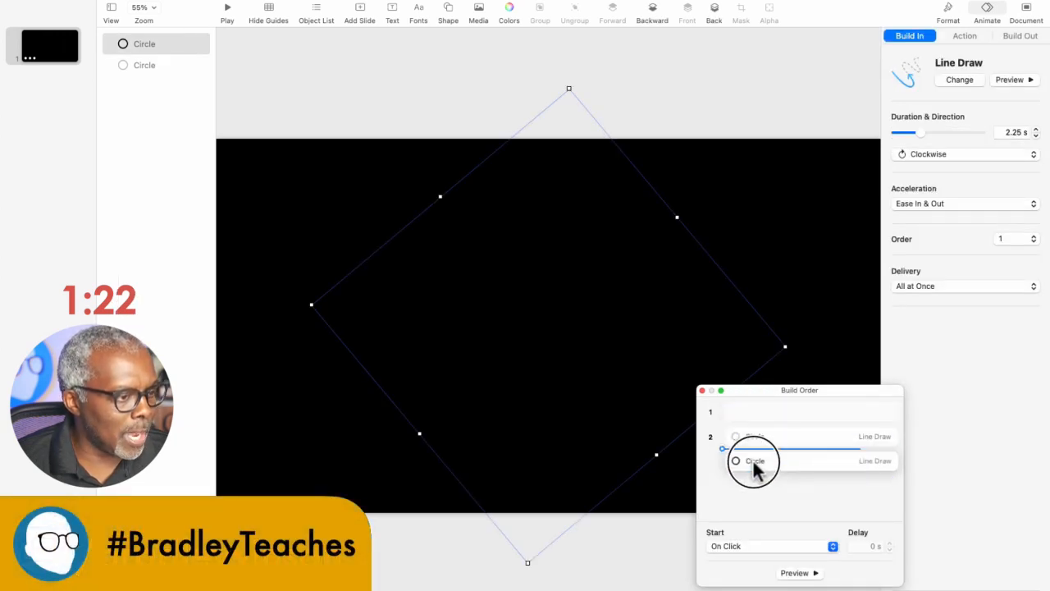
left_click(754, 411)
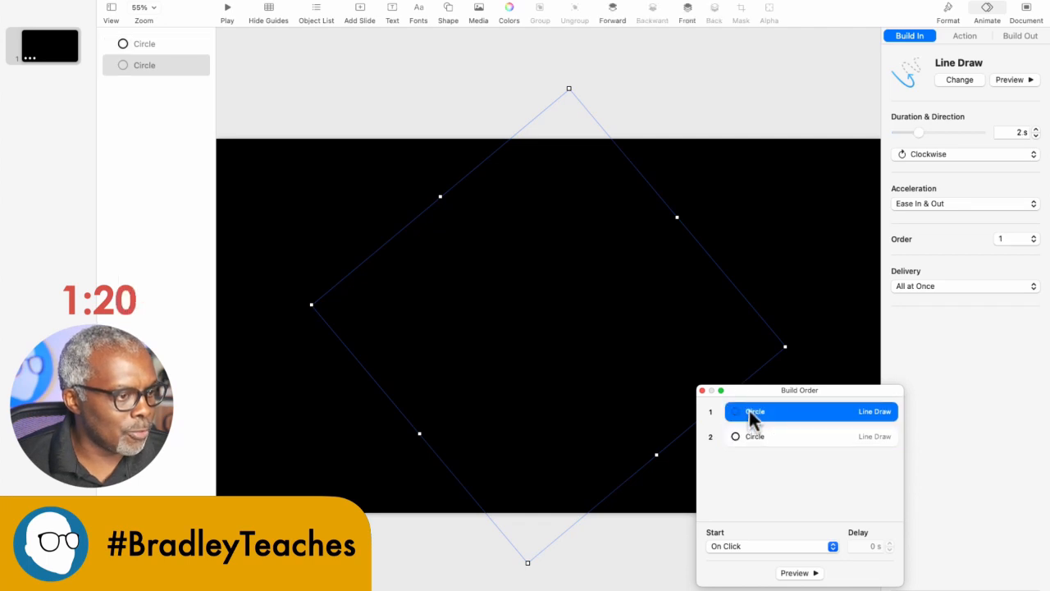
left_click(754, 435)
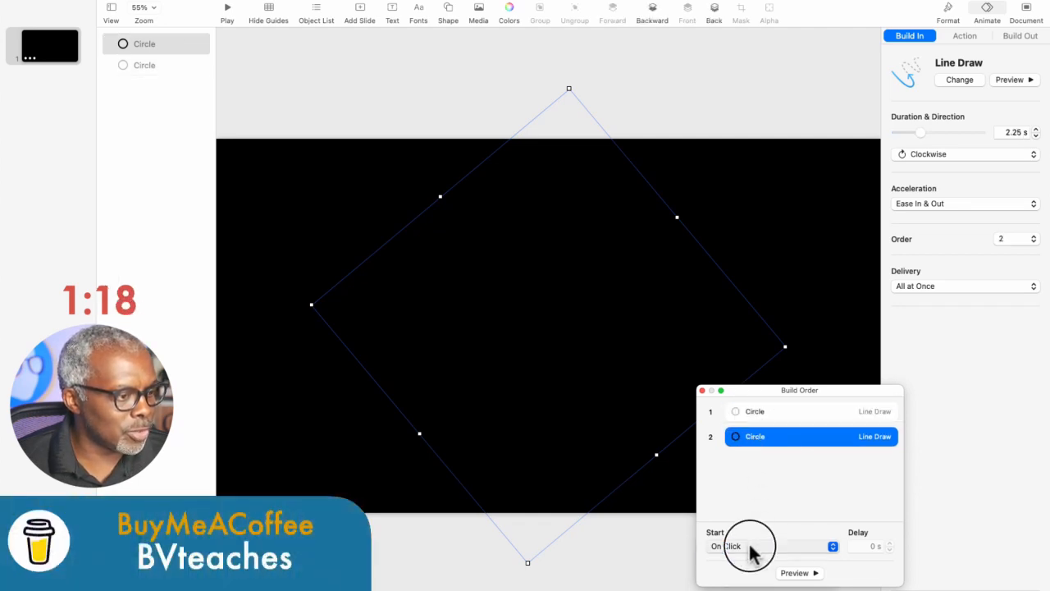
Start the black circle's build With Build 1 after a 0.20 s delay.
left_click(771, 546)
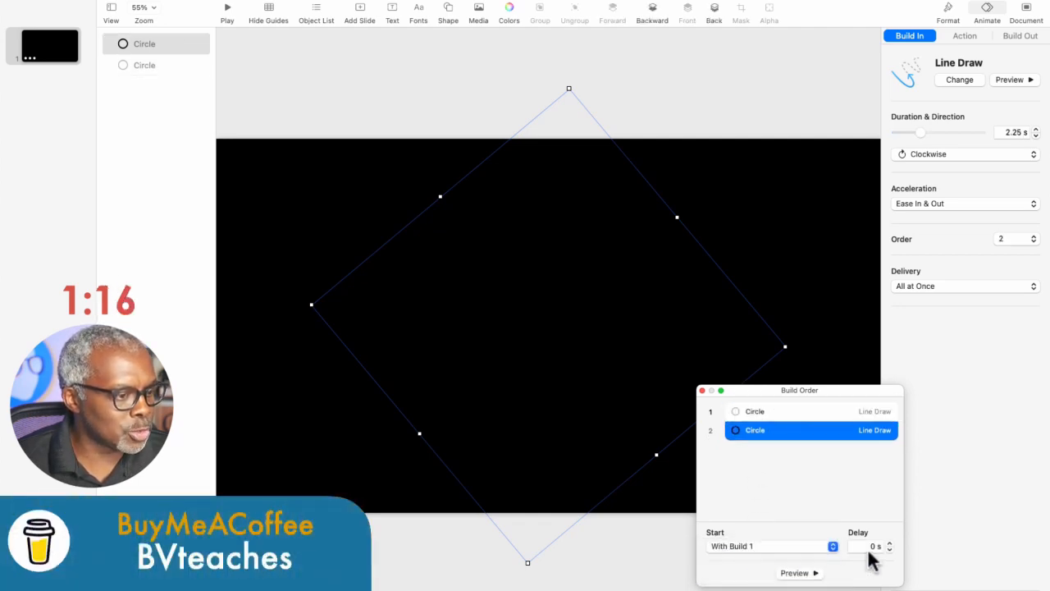
left_click(889, 543)
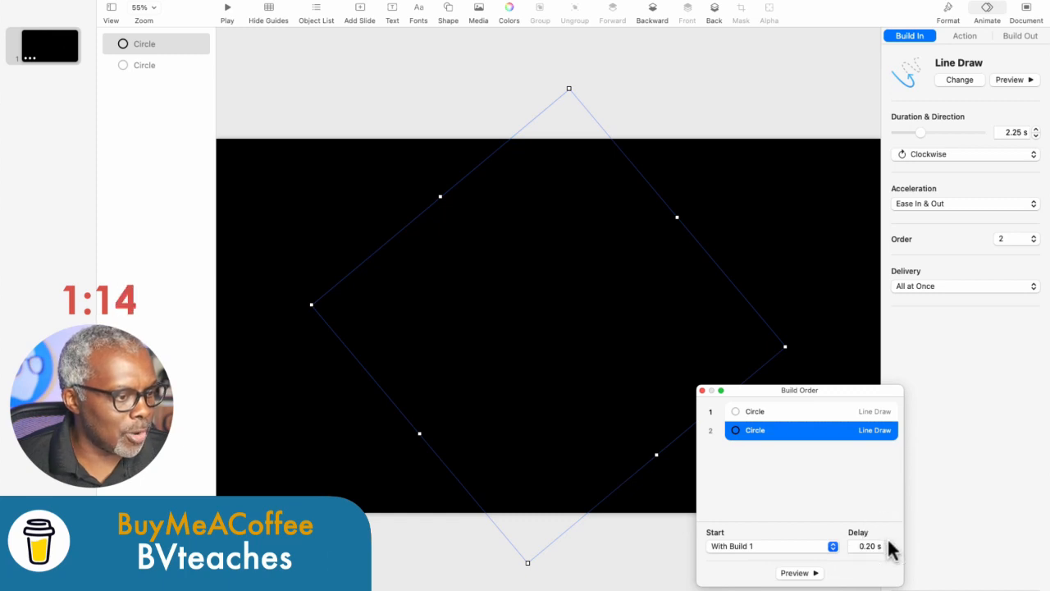
left_click(794, 573)
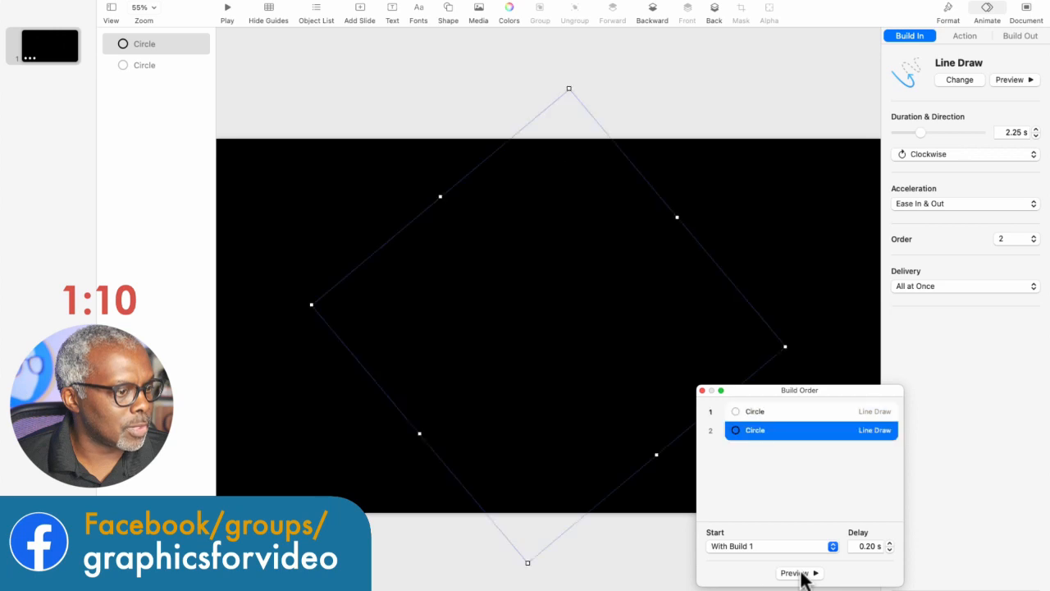
left_click(793, 572)
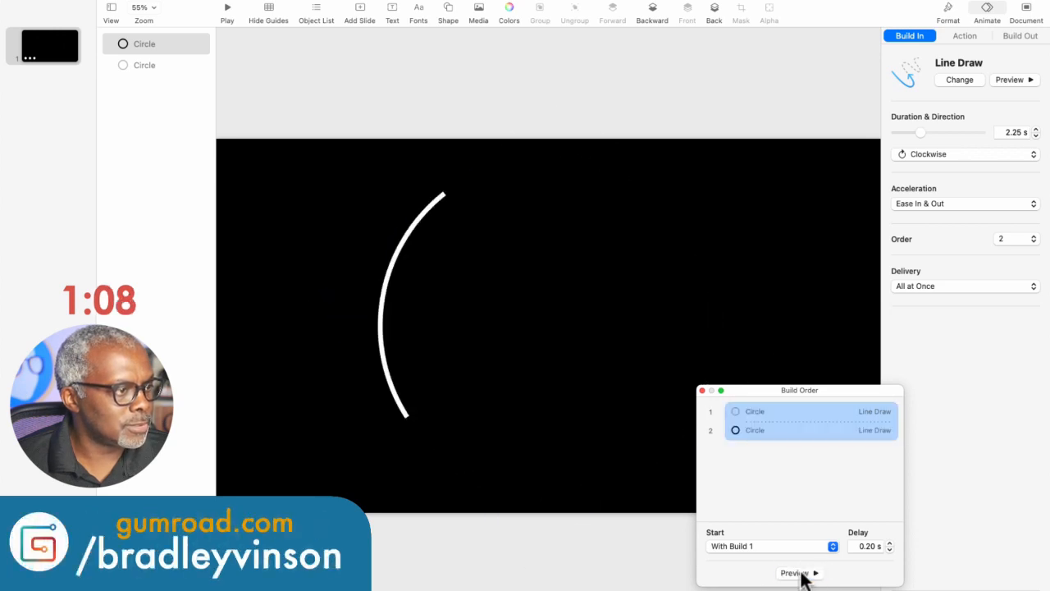
left_click(754, 429)
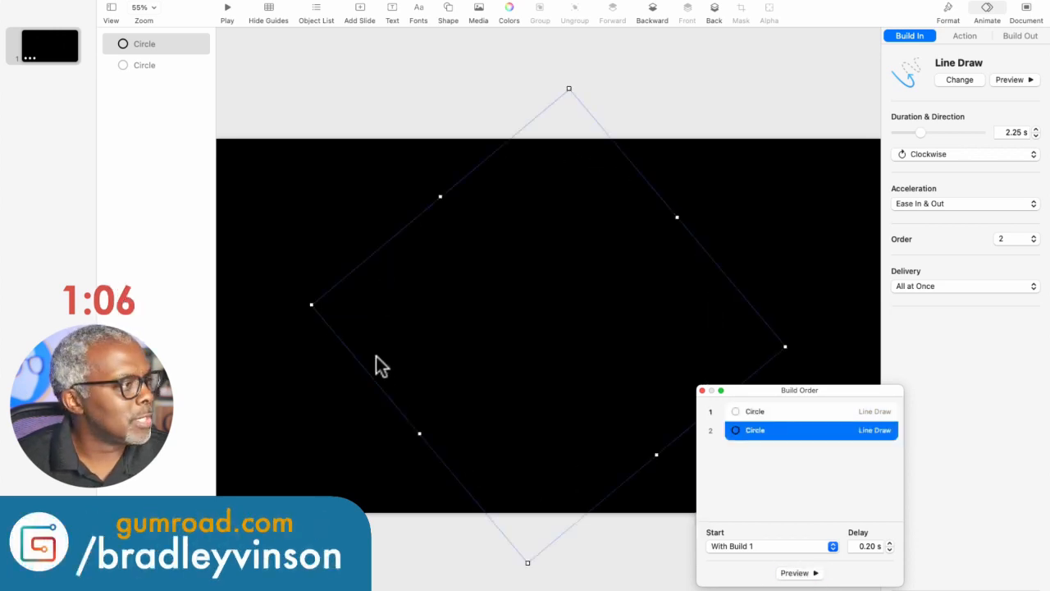
left_click(93, 7)
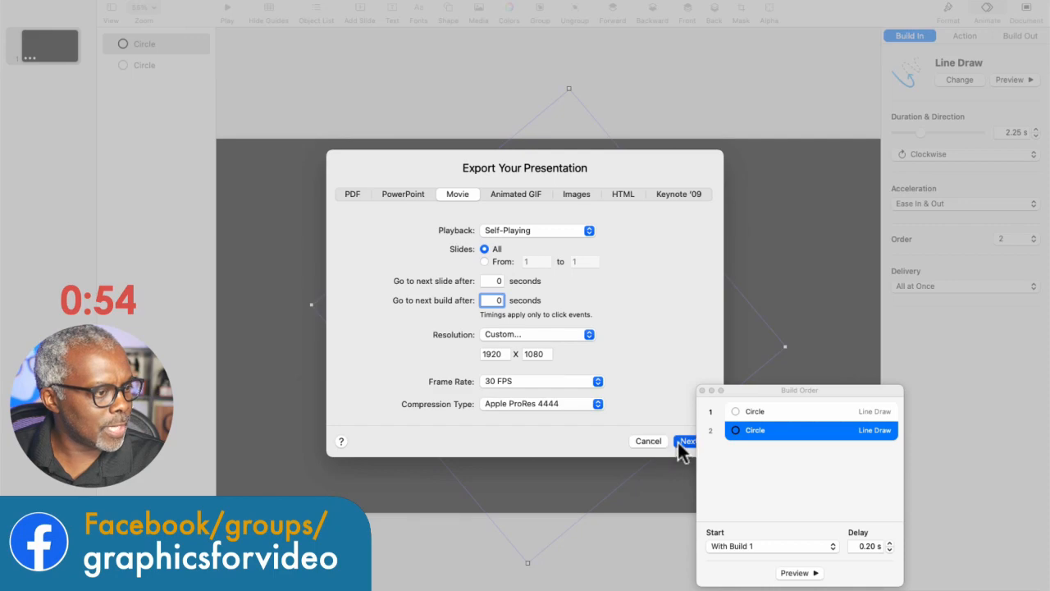
Confirm the movie export settings and continue to the save dialog.
left_click(687, 441)
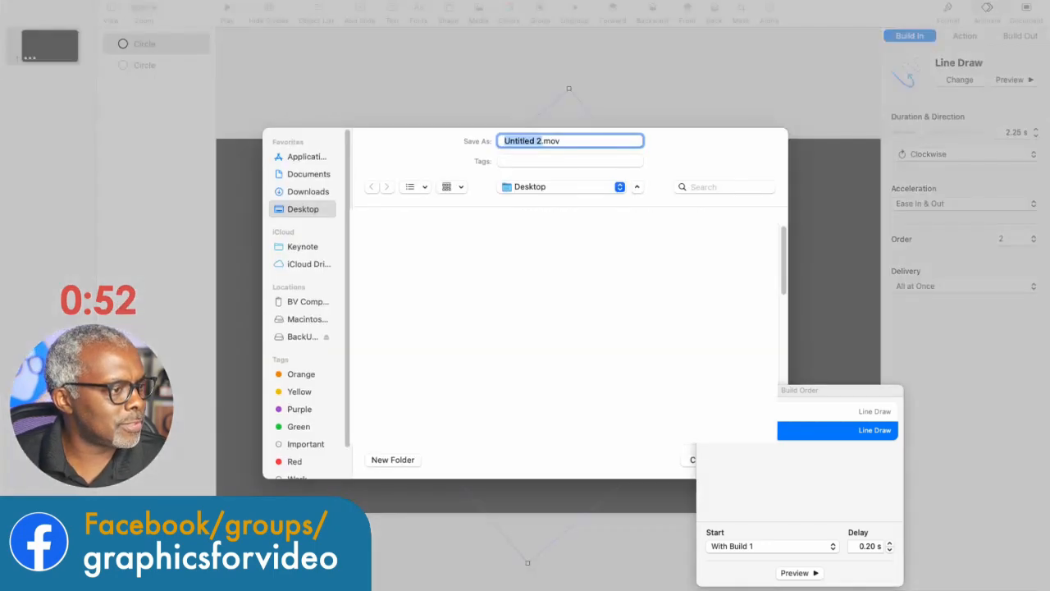